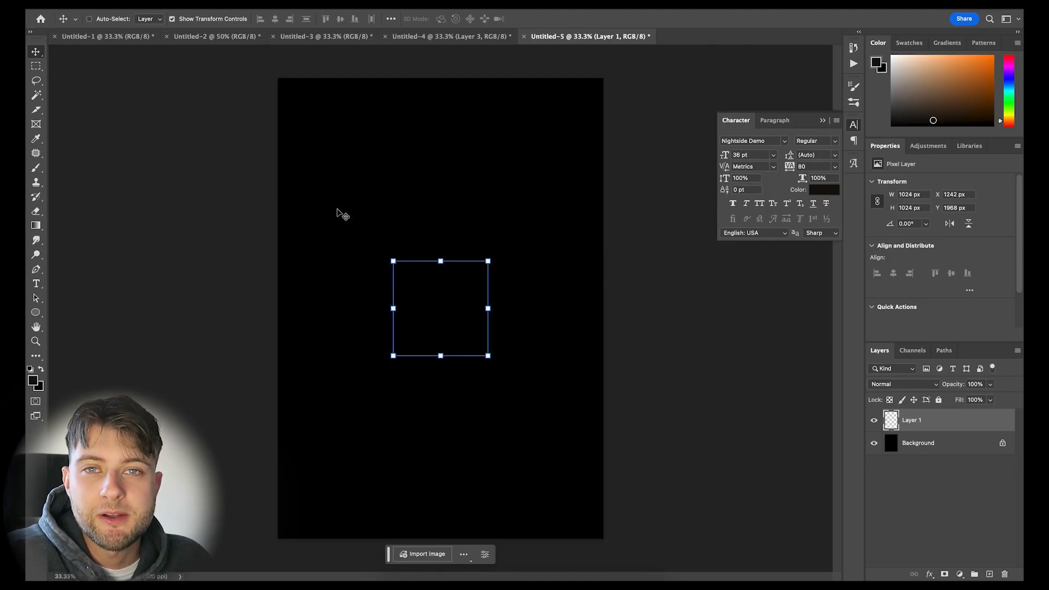
Step: Place the red lips image onto the centre of the black canvas
click(426, 553)
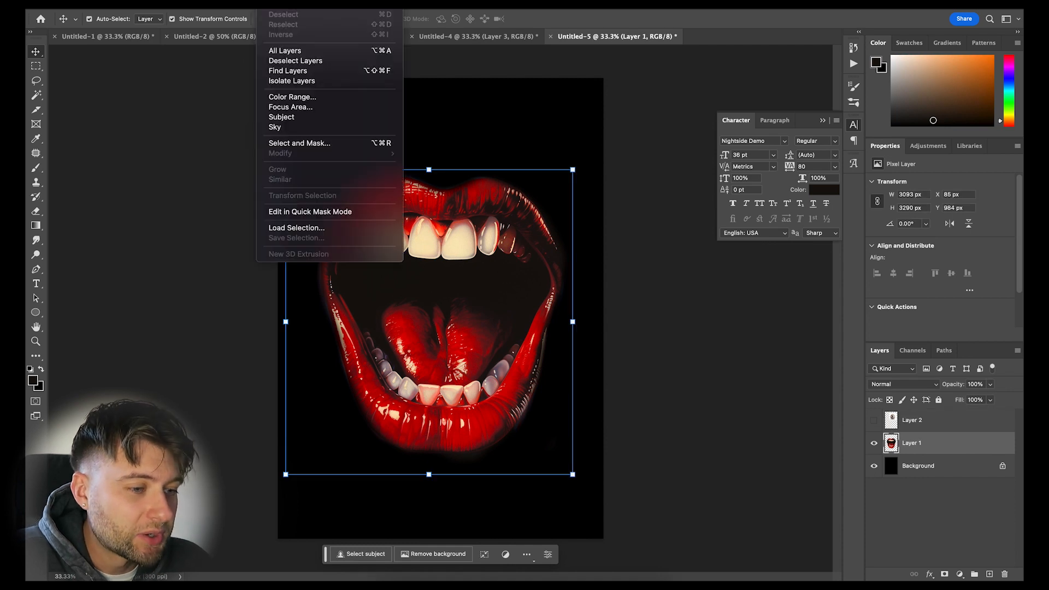
Step: Select the dark mouth interior with Color Range by sampling inside the mouth
click(293, 96)
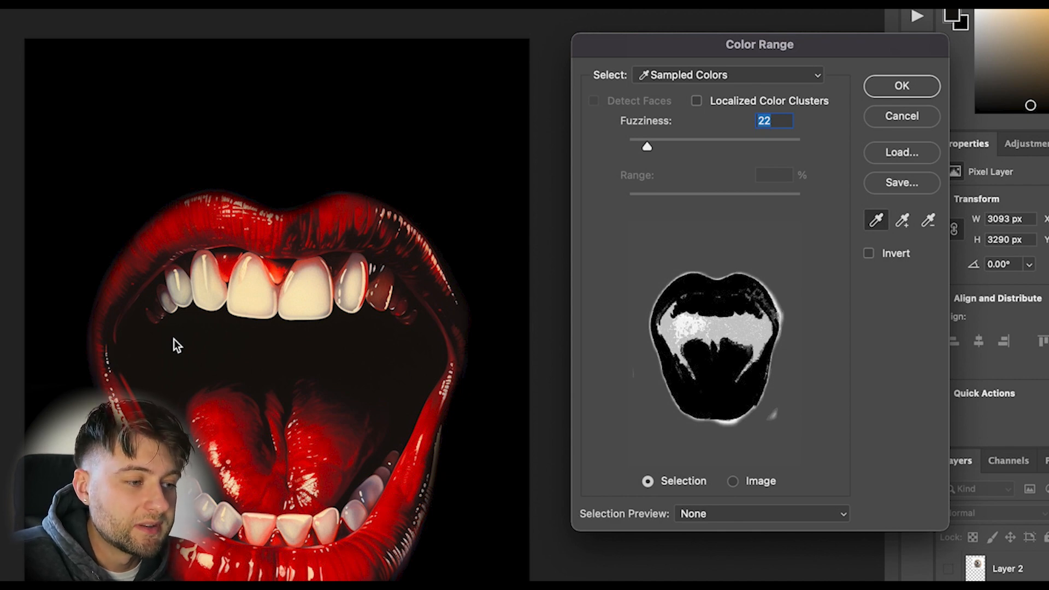
click(901, 85)
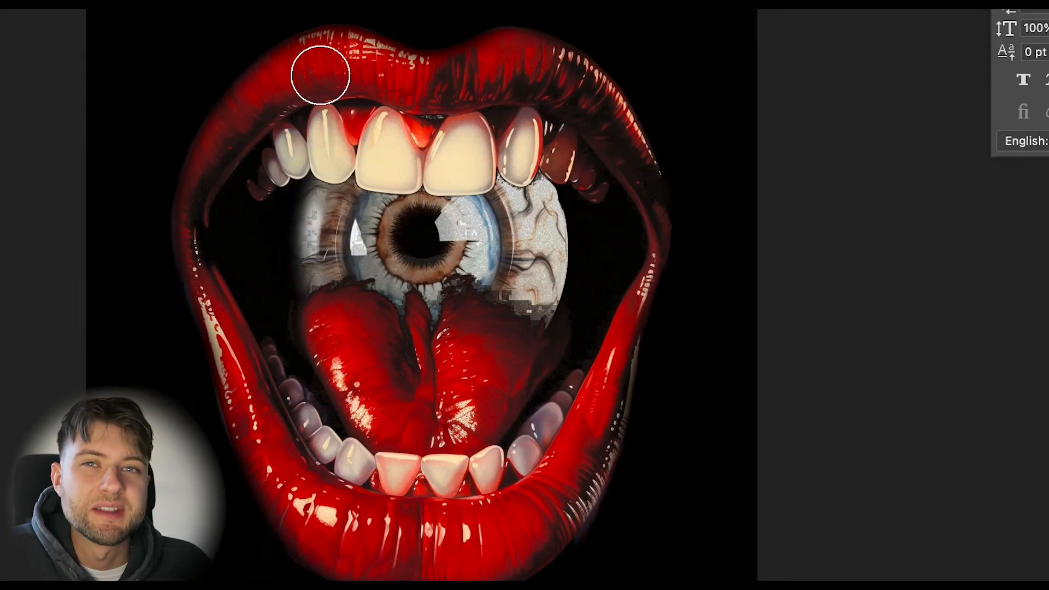
mouse_move(636, 94)
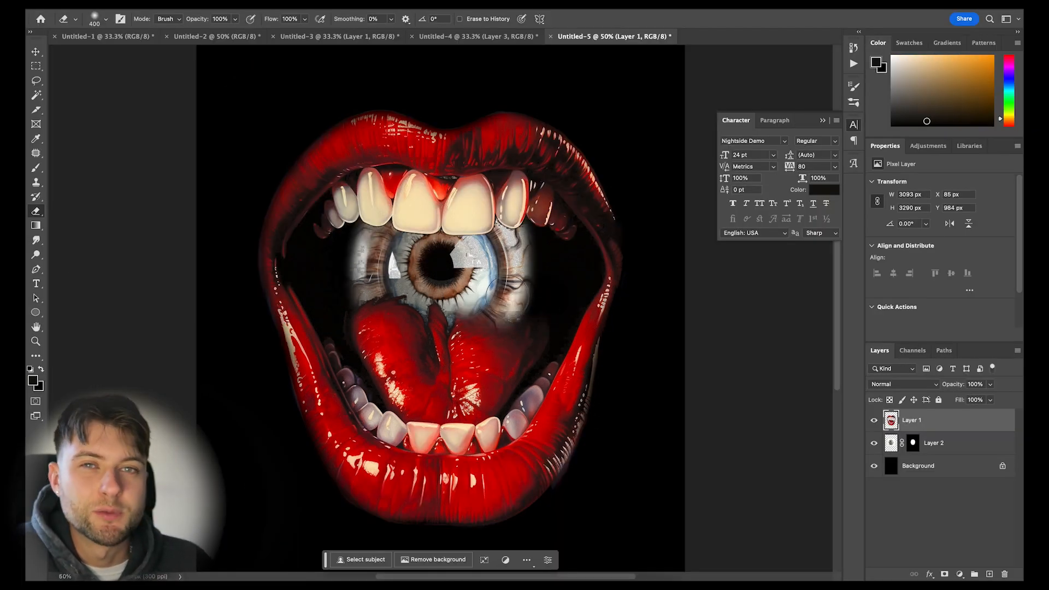
Step: Refine the eyeball layer mask edges and add a new empty layer
click(933, 443)
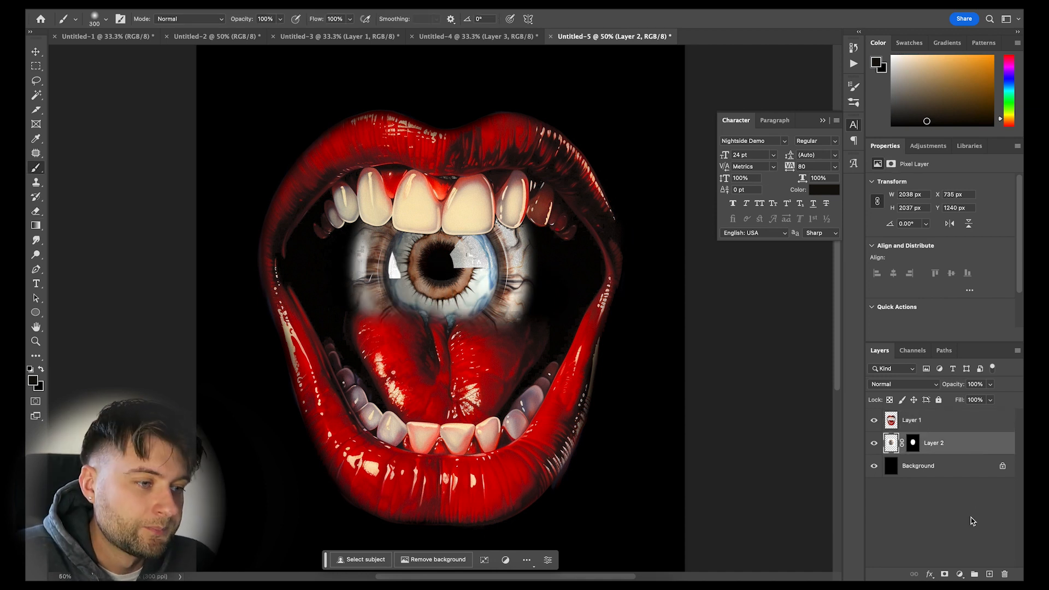
click(959, 574)
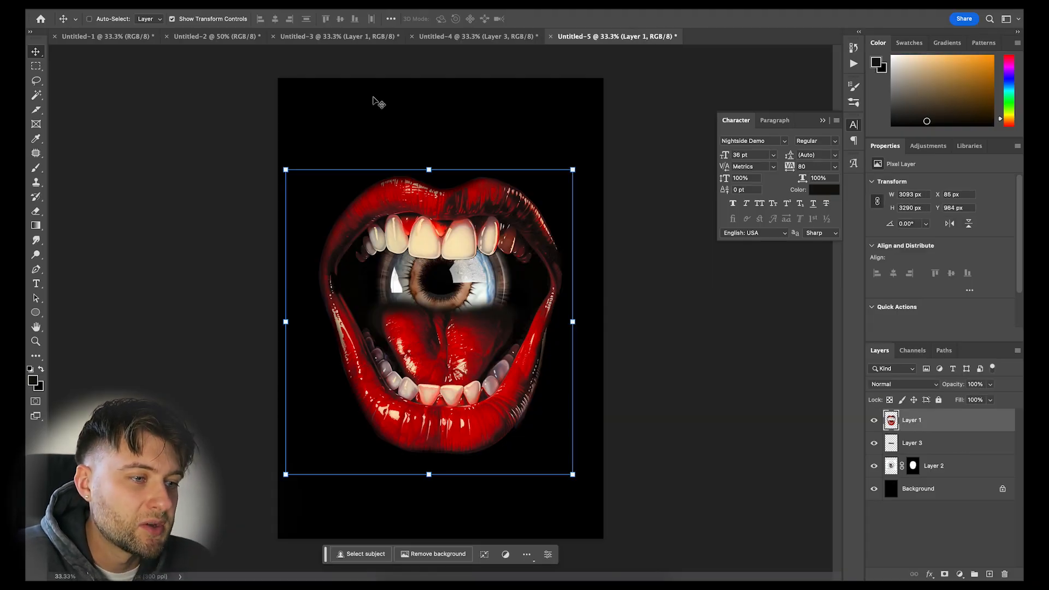
Step: Duplicate the lips layer, hide the original and apply a soft Grain texture to the copy
click(187, 8)
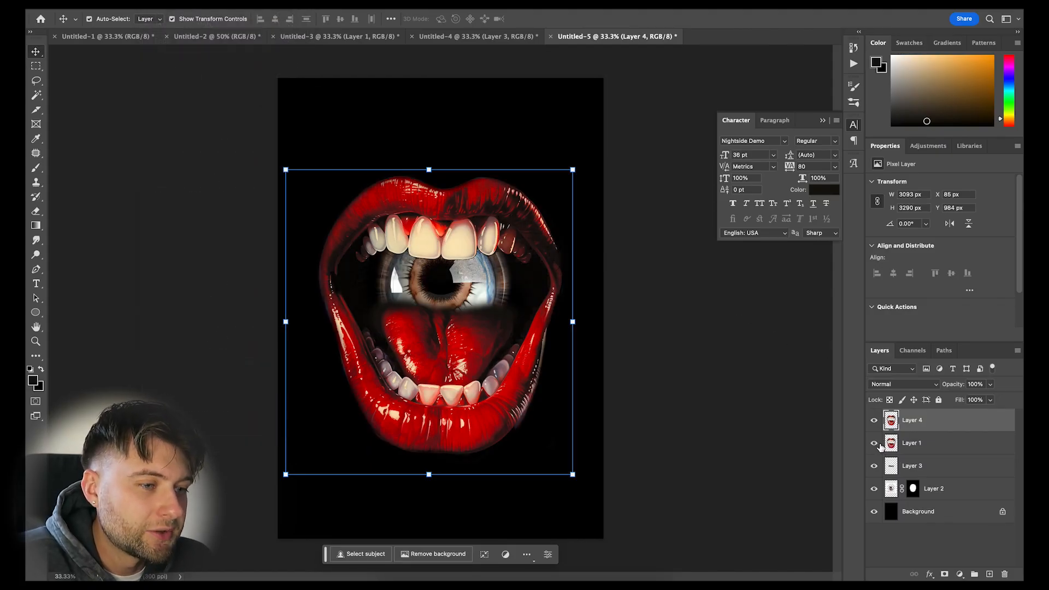
click(874, 443)
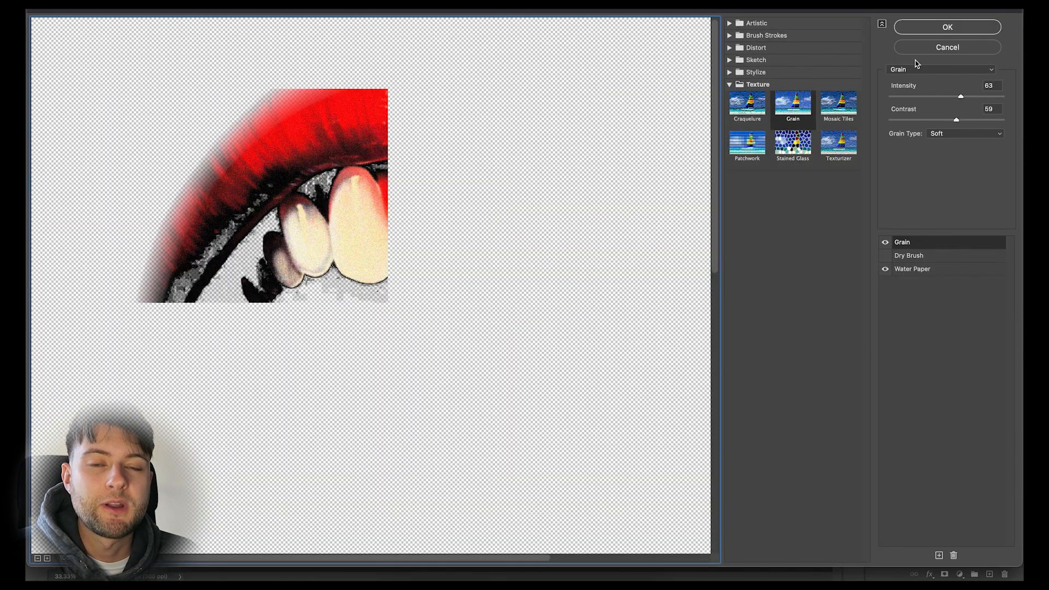
click(947, 26)
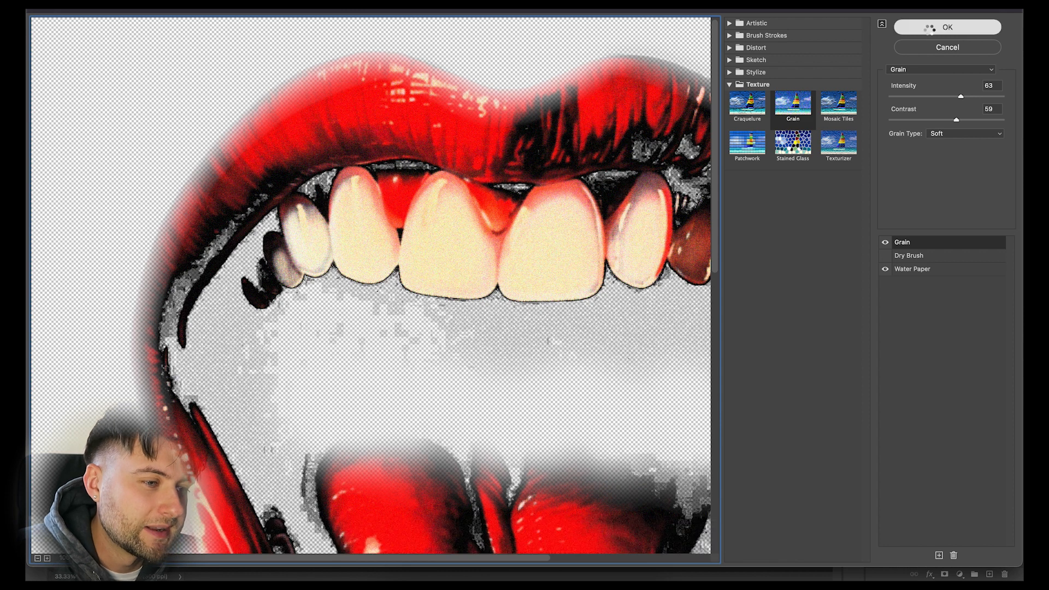
click(947, 26)
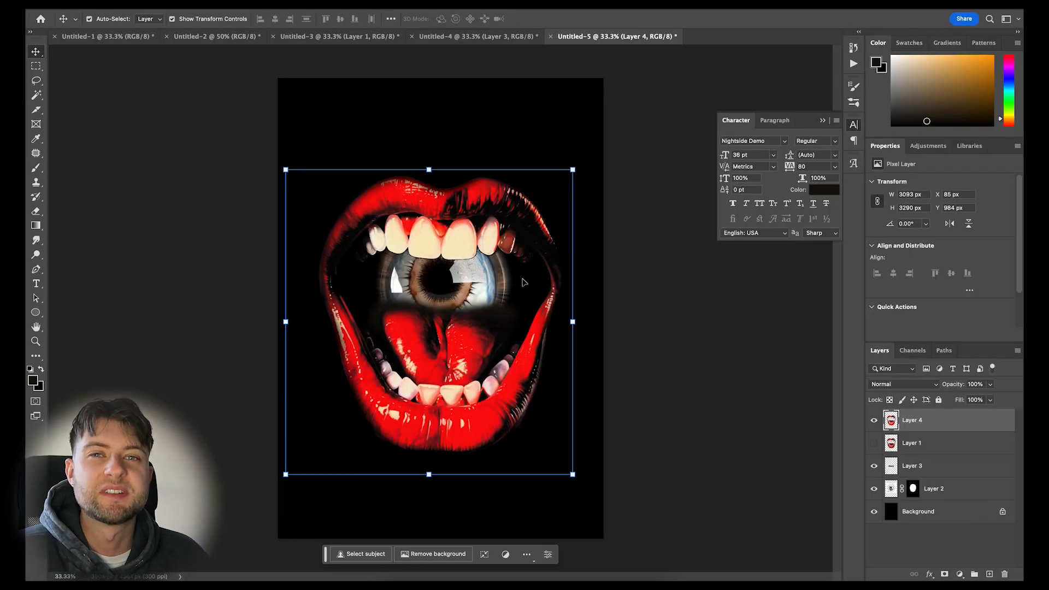
click(932, 489)
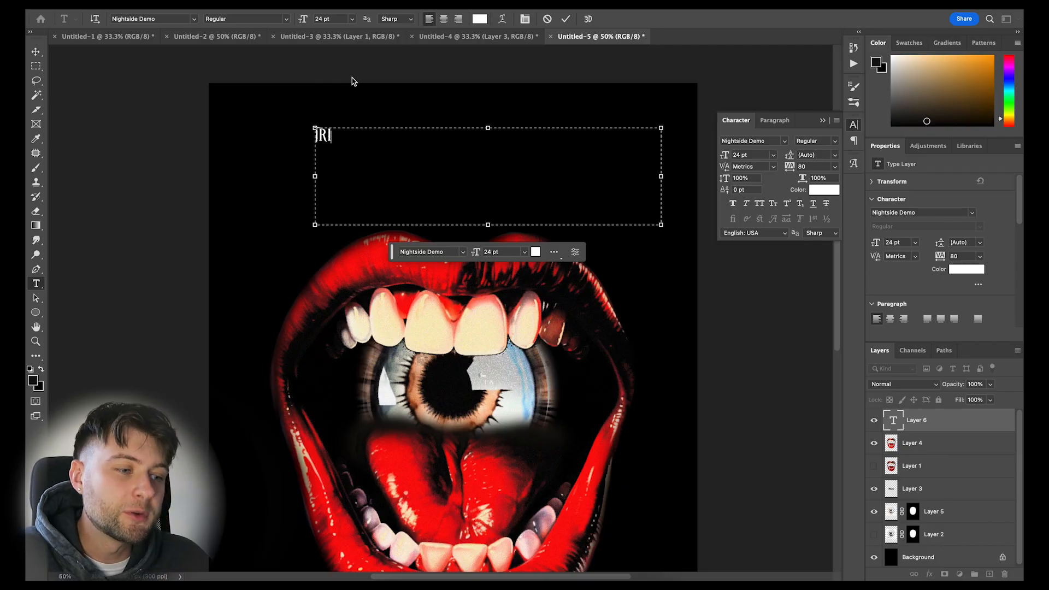
Step: Finish the white title by adding 'PPLE' to spell 'TRIPPLE'
text(PPLE)
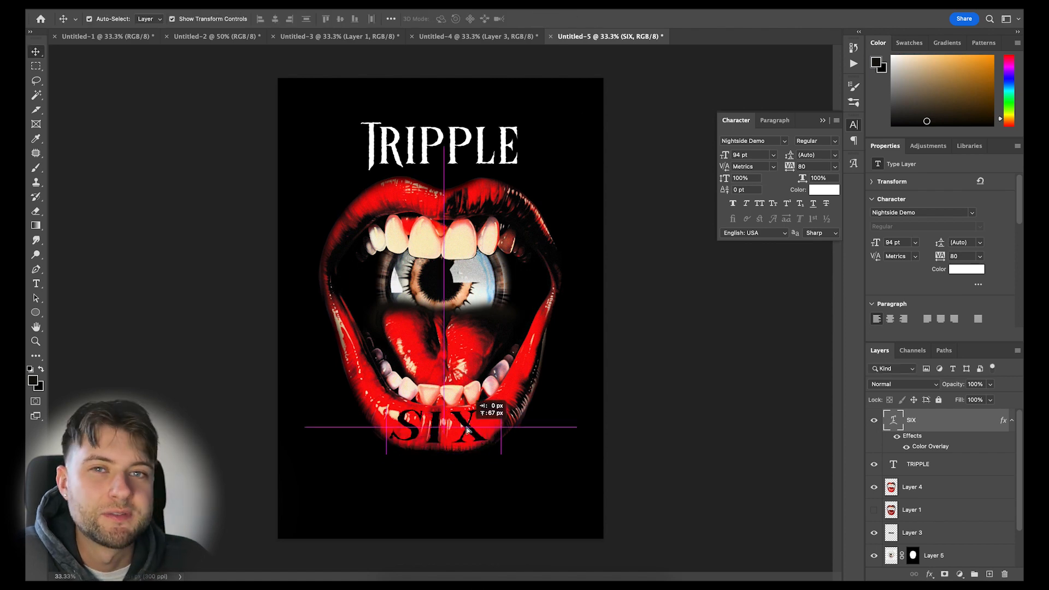
Step: Warp the TRIPPLE letter bottoms into drips with Liquify and apply it
click(328, 7)
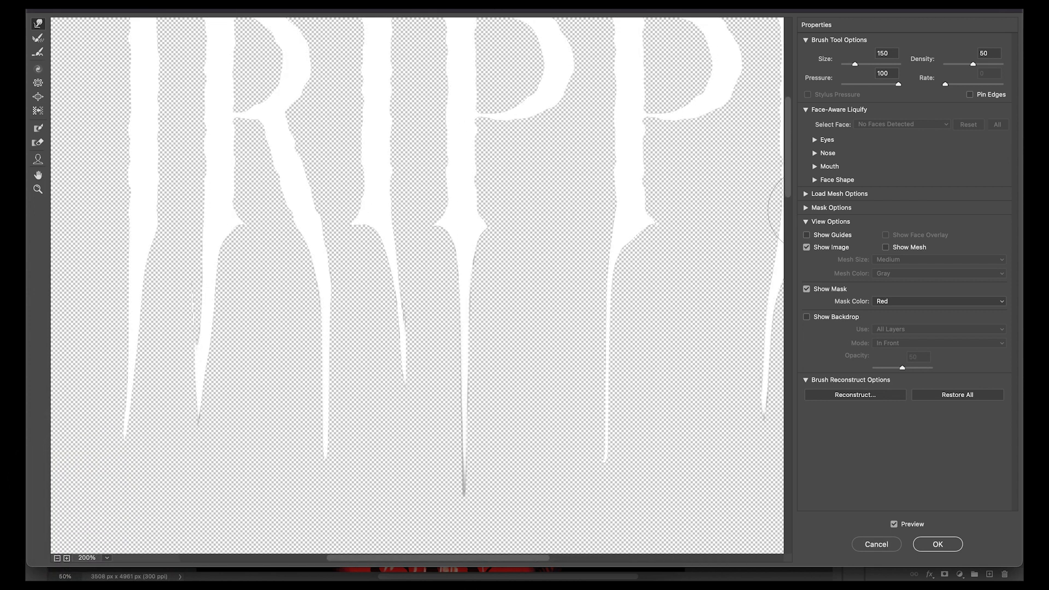
click(937, 545)
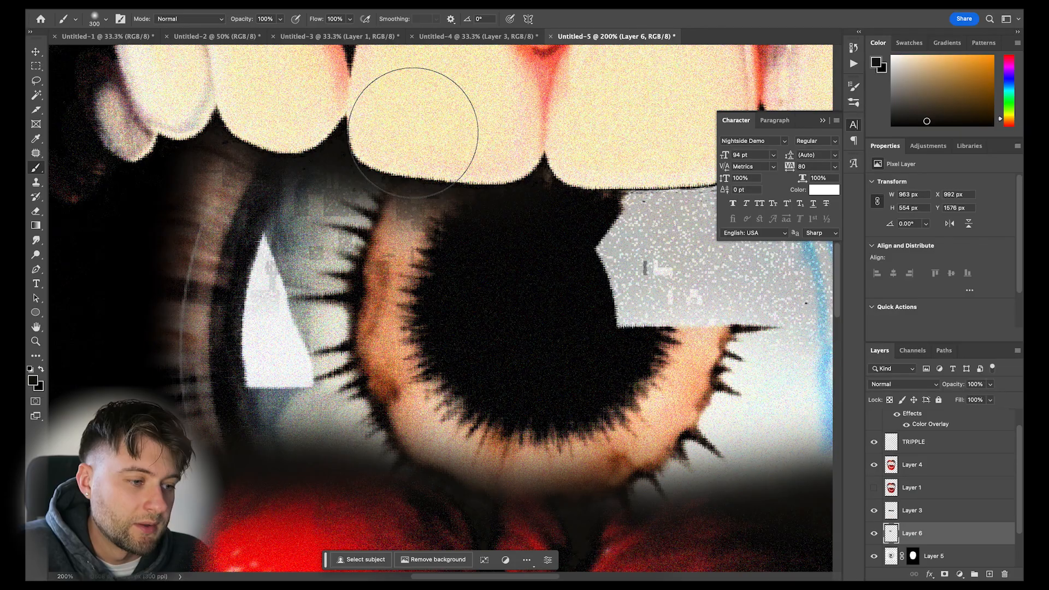